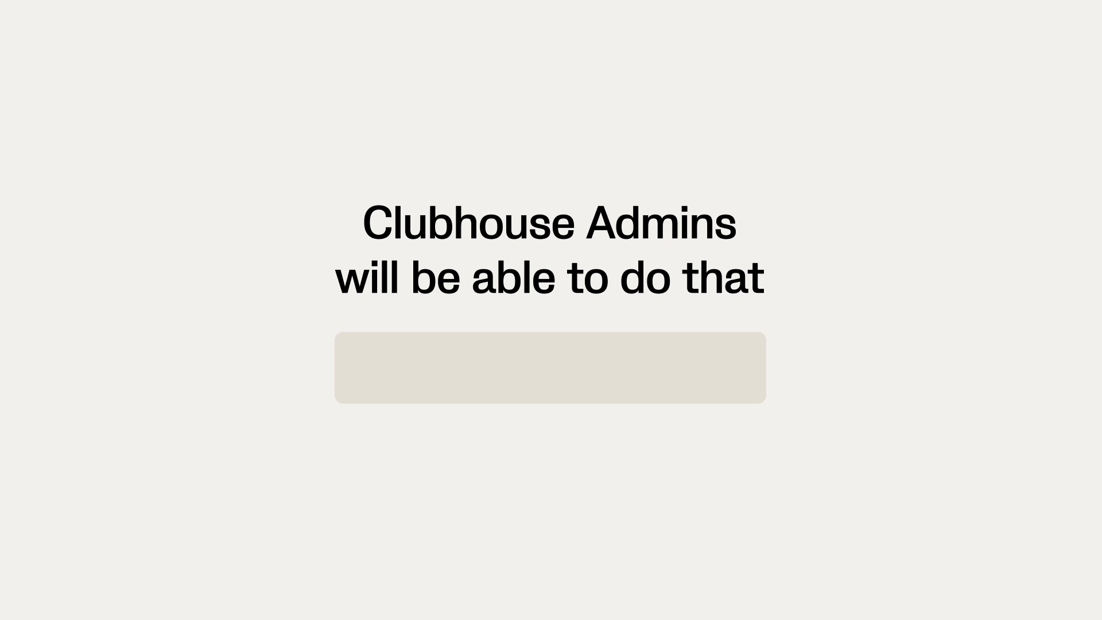
Enter the app.veo.co address to open Veo Live
type("app.veo.co")
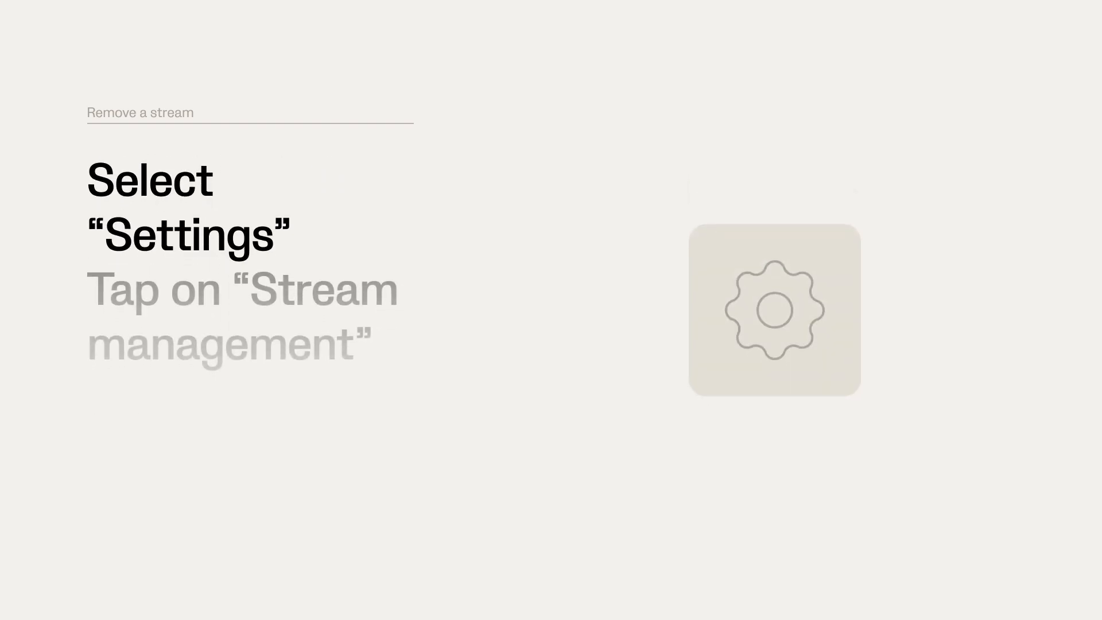
Select the Settings gear, then the Stream management row
left_click(774, 309)
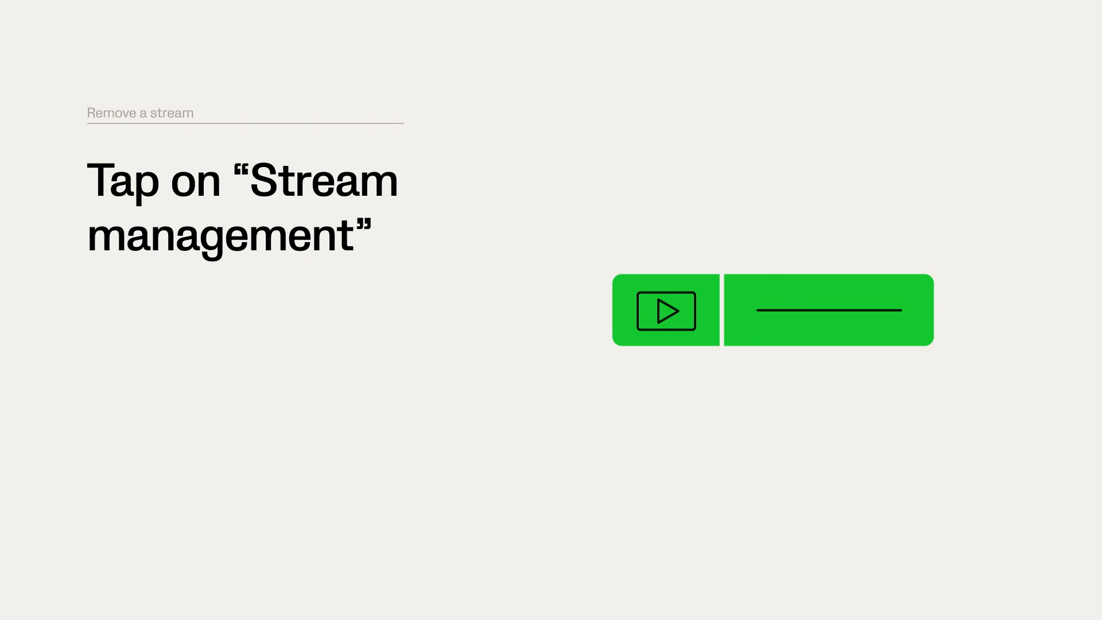
left_click(664, 310)
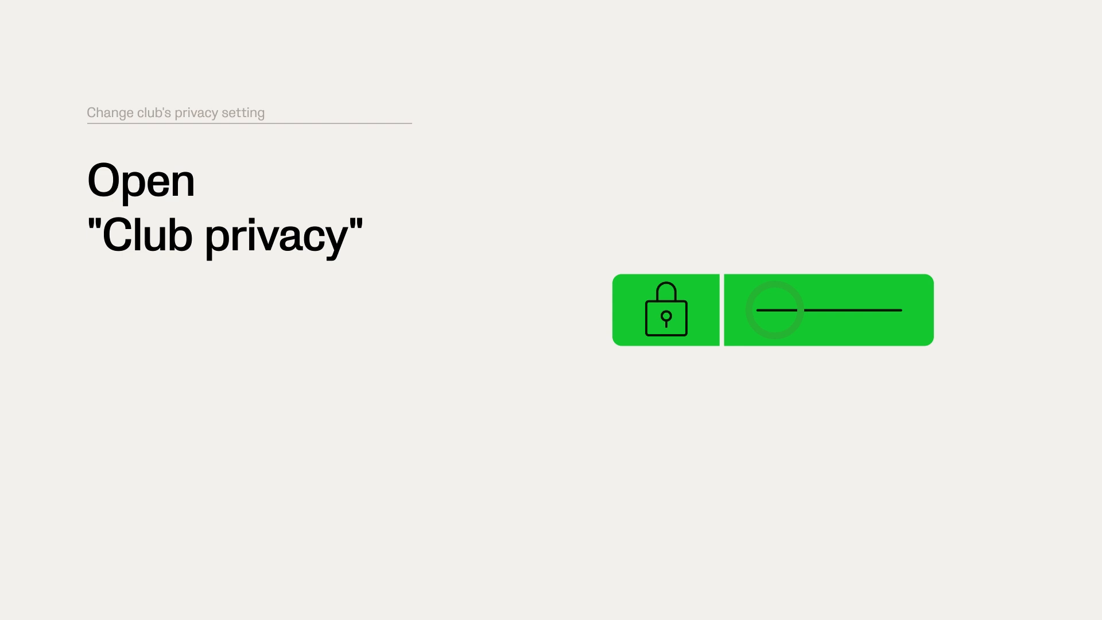
Select the Club privacy row to reveal the Public/Private choice
left_click(827, 309)
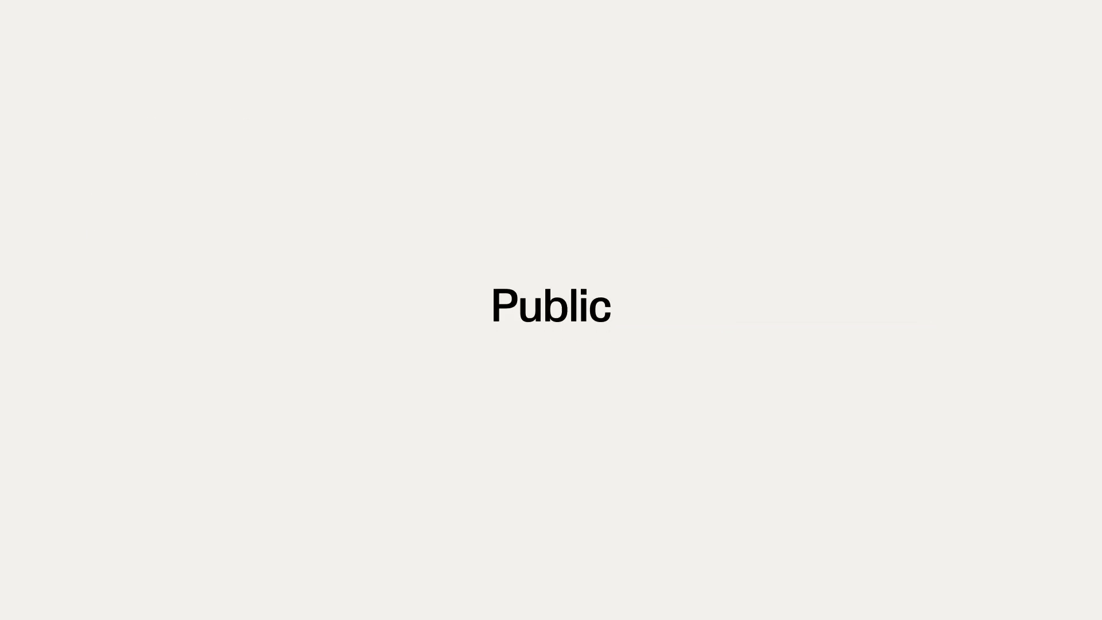